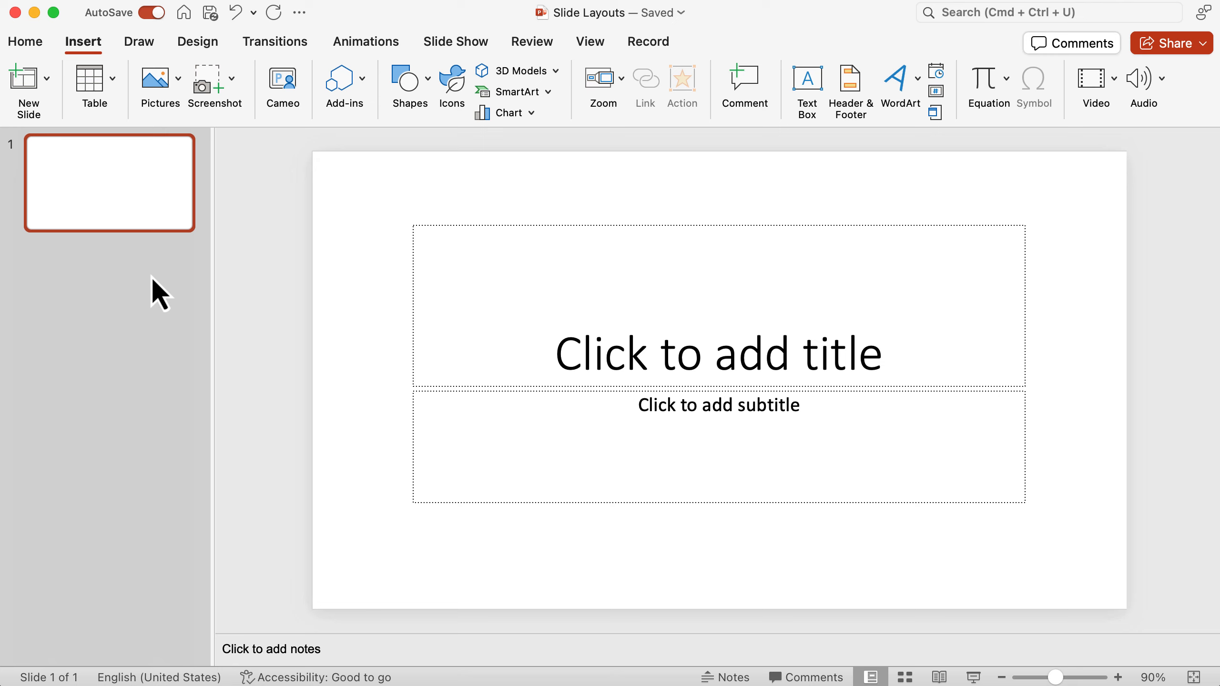
pyautogui.moveTo(49, 69)
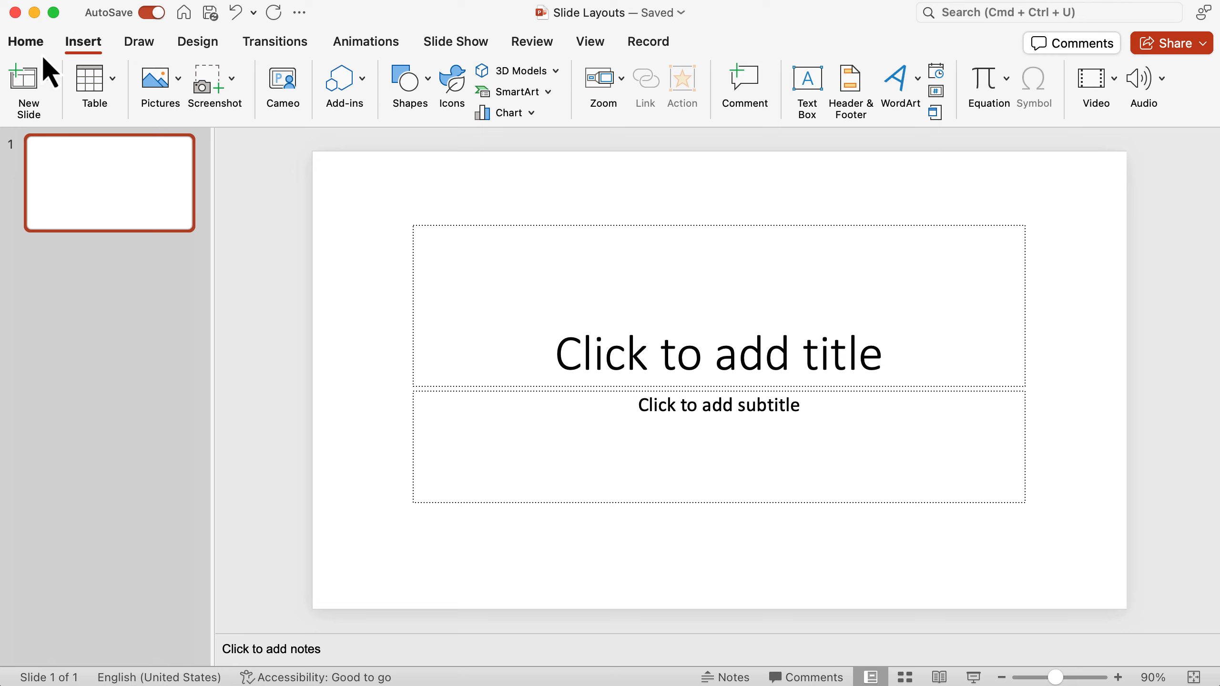
# Step: Show the Home ribbon's slide and text commands for the new presentation
pyautogui.click(25, 41)
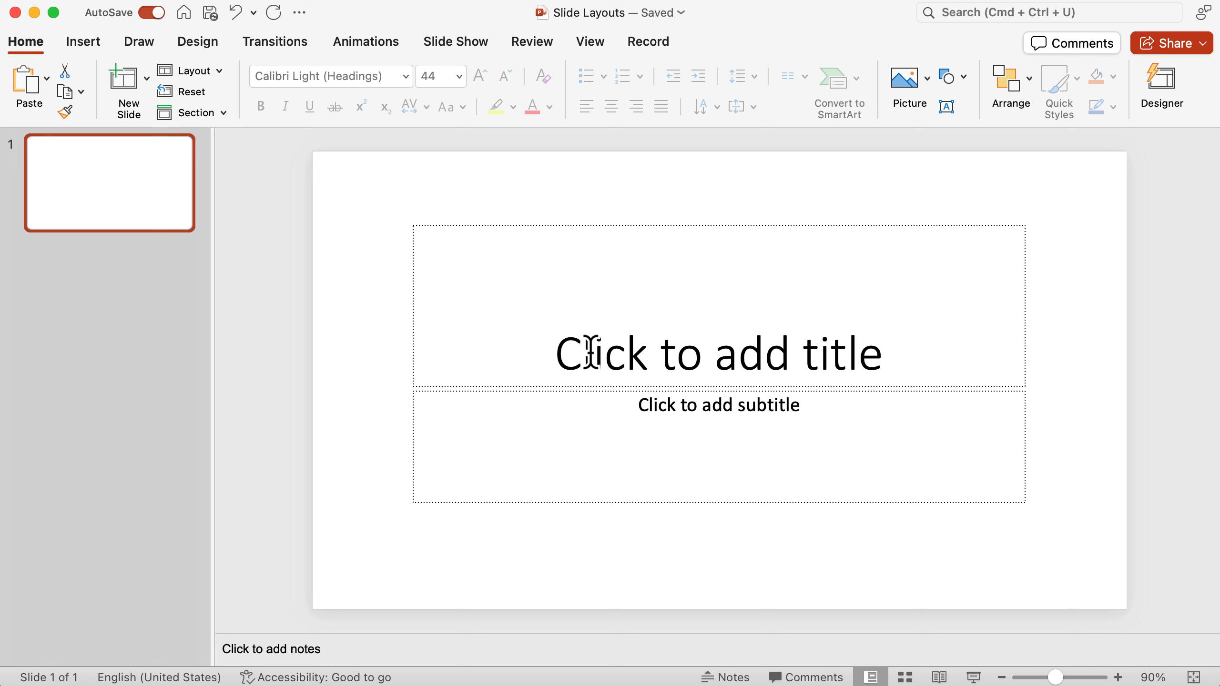
# Step: Enter 'Slide layouts' as the first slide's title
pyautogui.click(718, 353)
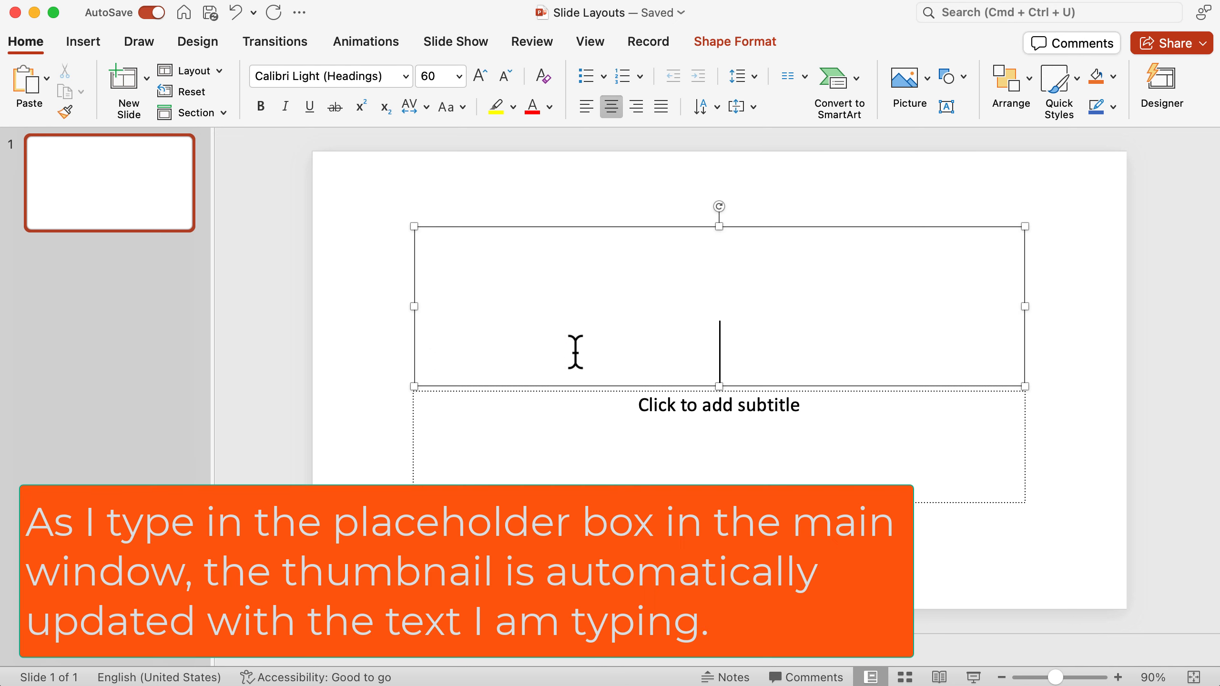
pyautogui.write('Slide layouts')
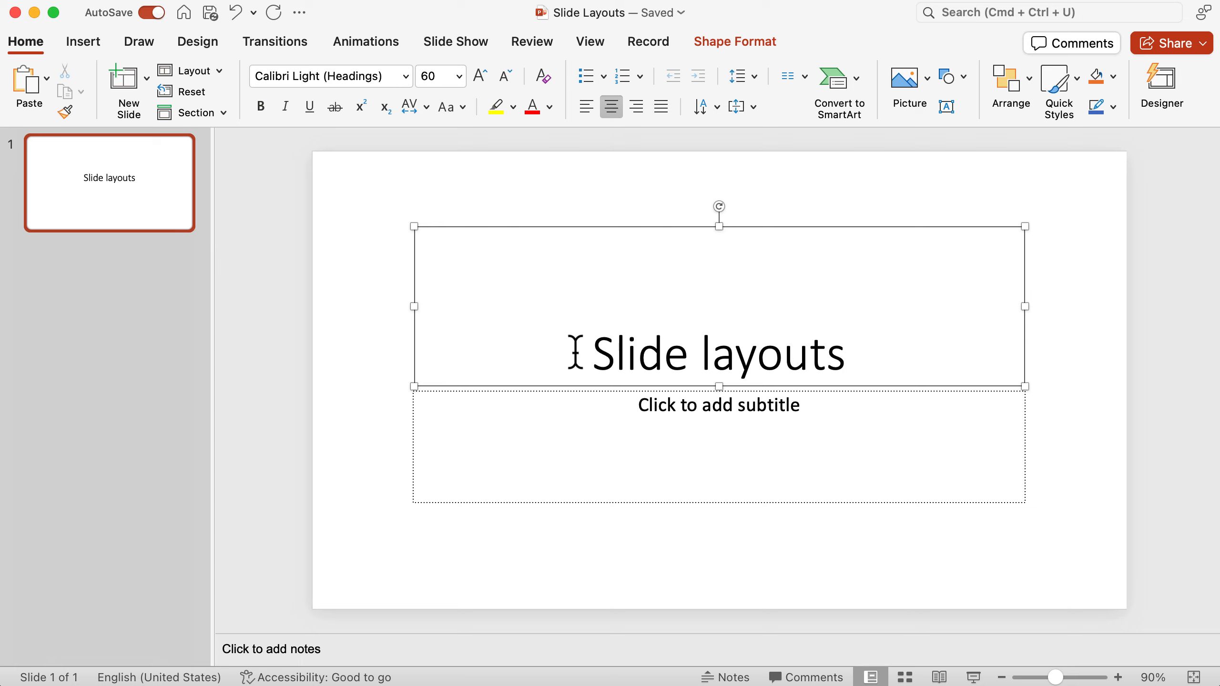
pyautogui.moveTo(680, 435)
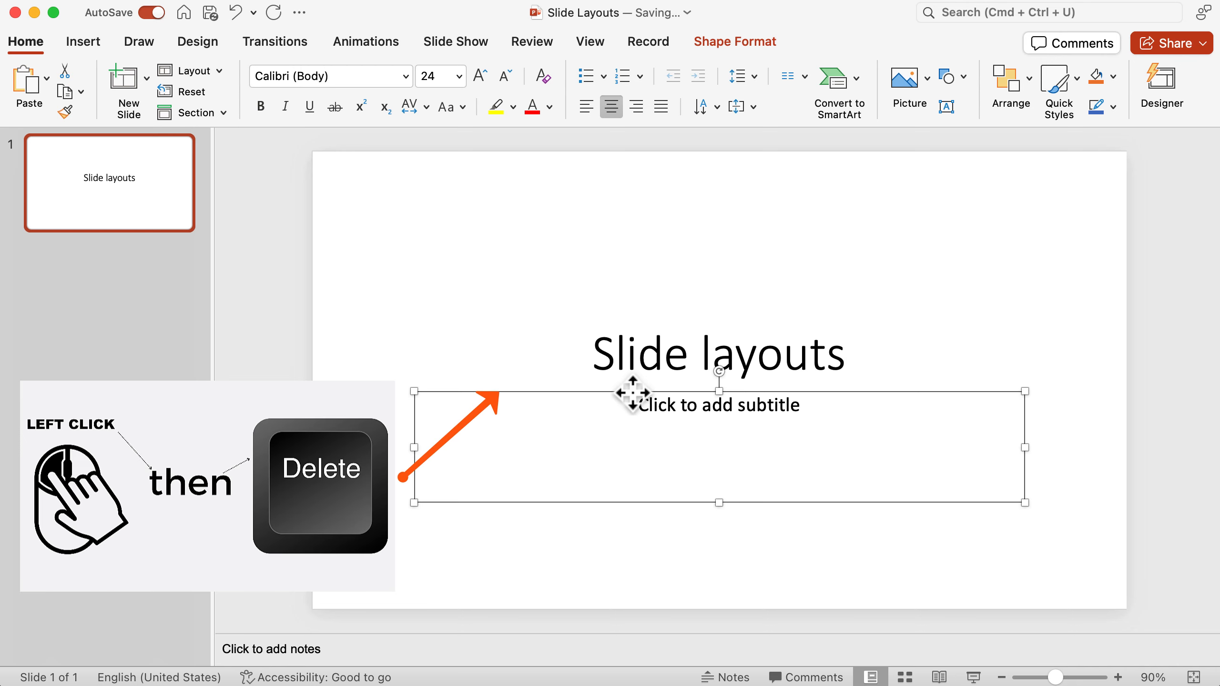
# Step: Delete the empty subtitle placeholder from the title slide
pyautogui.press('delete')
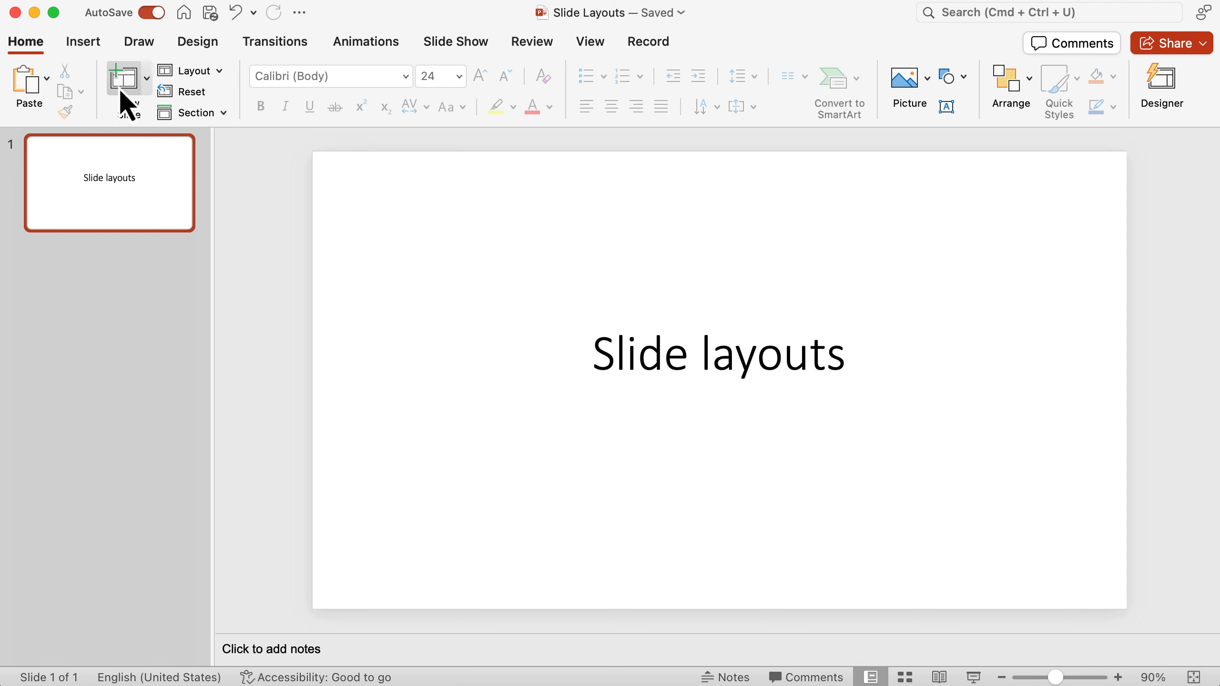
# Step: Add two Title and Content slides after the title slide, making three slides
pyautogui.click(122, 86)
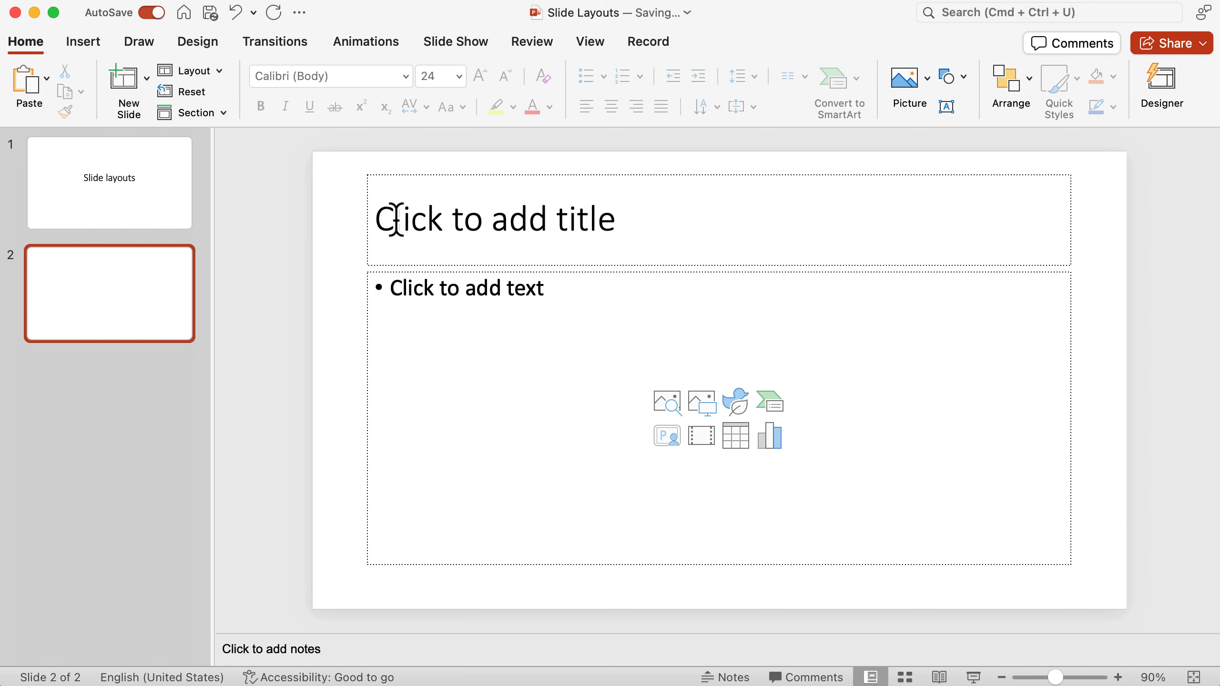
pyautogui.moveTo(406, 300)
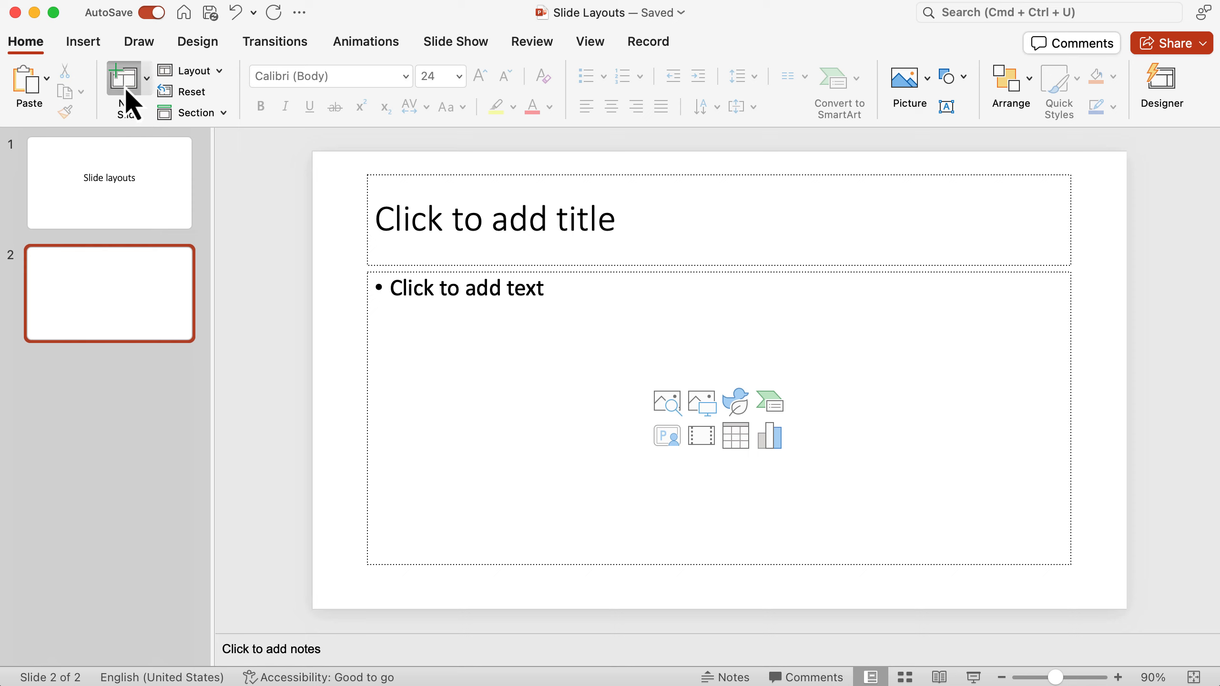
pyautogui.click(122, 85)
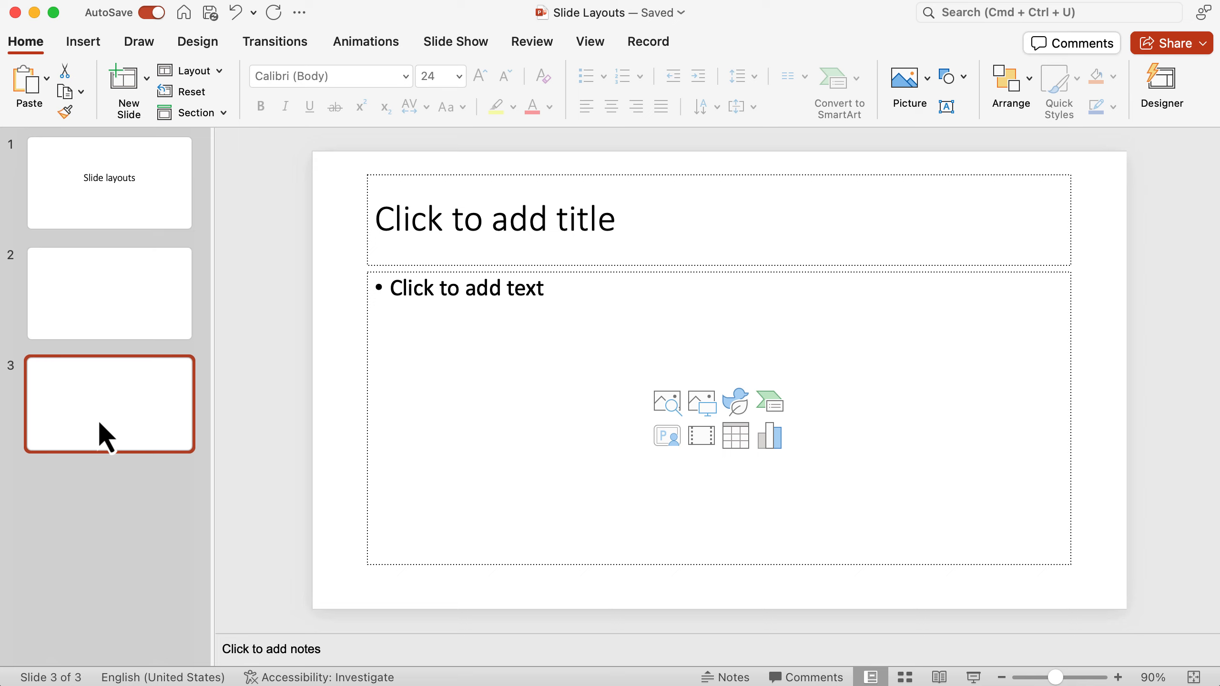
pyautogui.moveTo(123, 86)
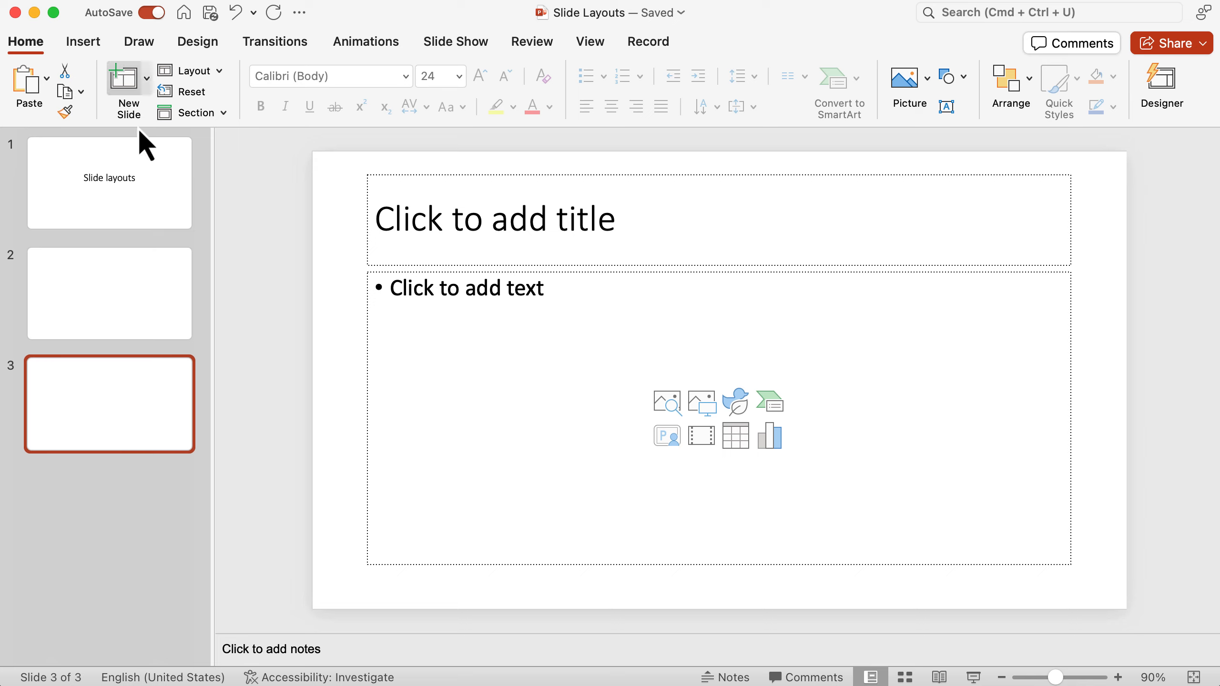
pyautogui.moveTo(129, 93)
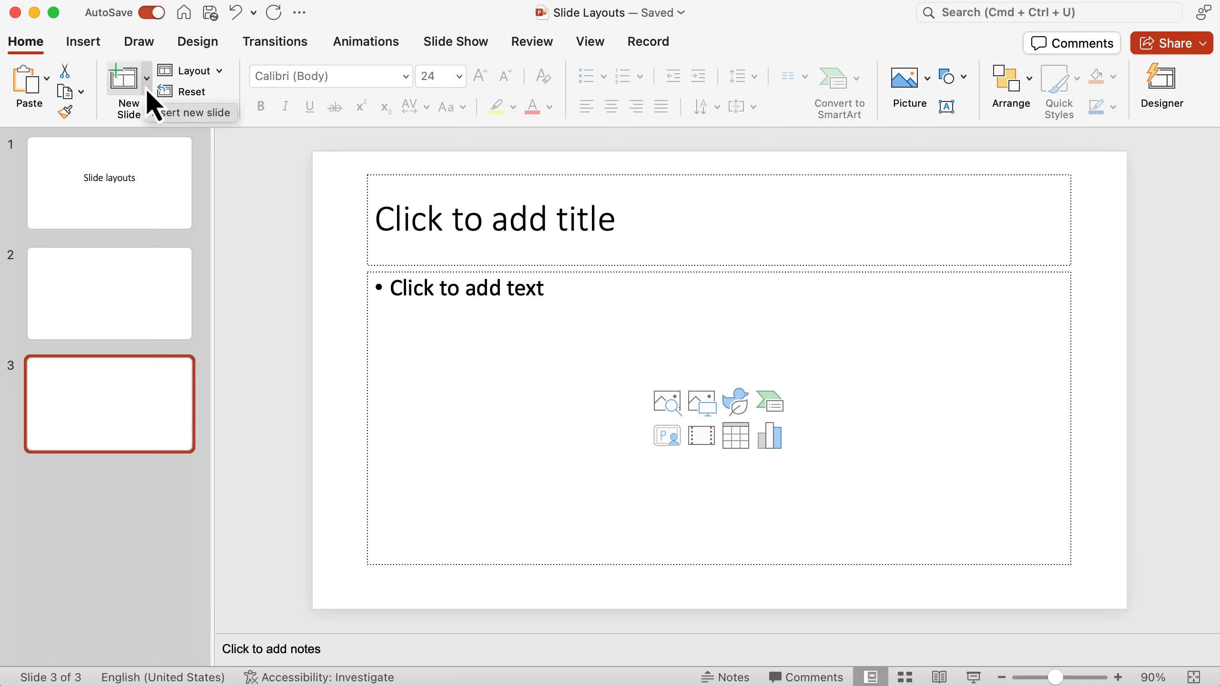
# Step: Add a fourth slide using the Comparison layout from the Office Theme gallery
pyautogui.click(147, 81)
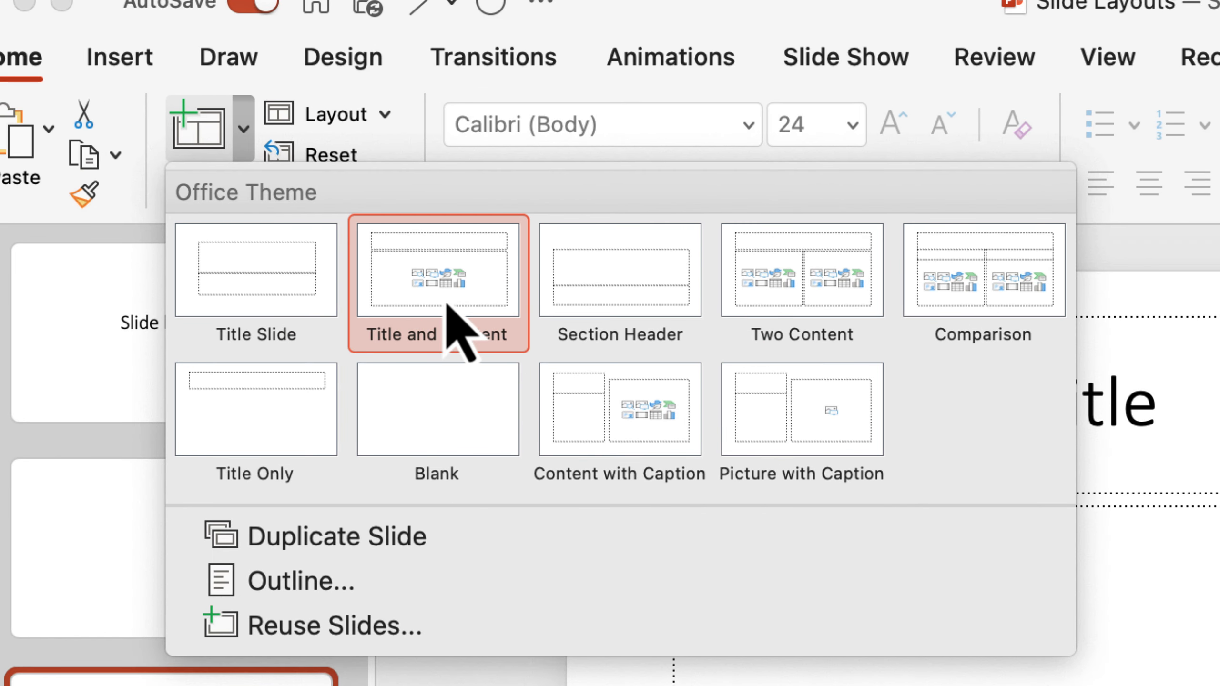
pyautogui.moveTo(619, 410)
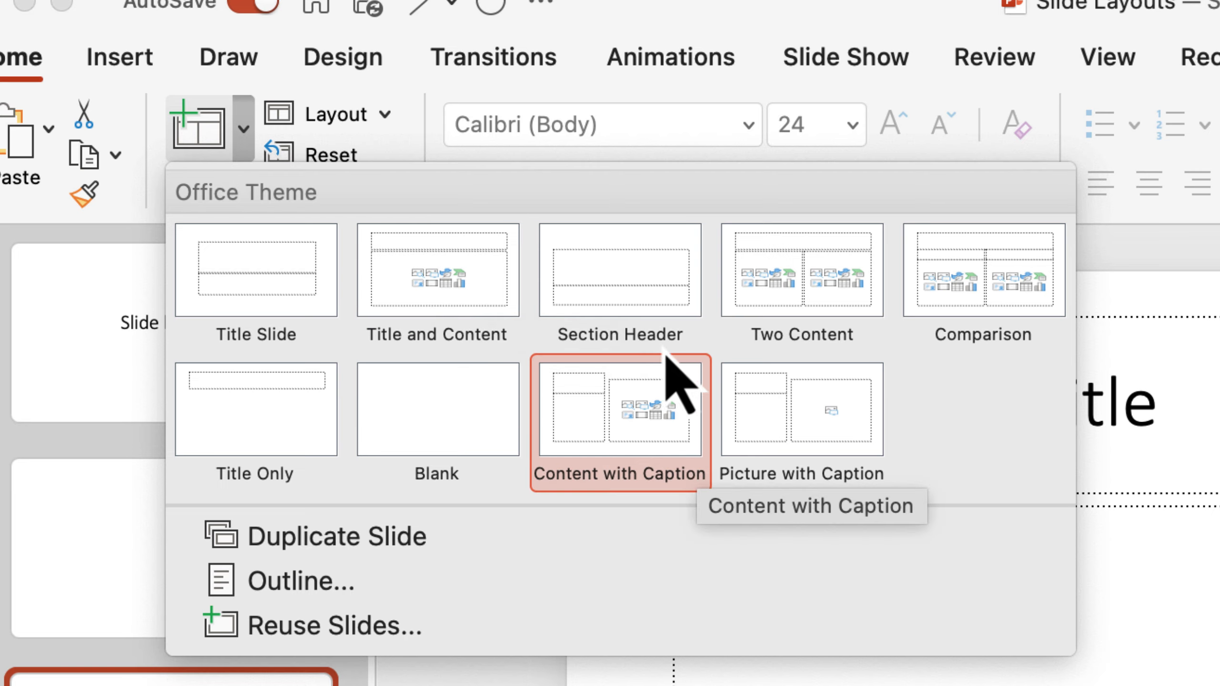
pyautogui.moveTo(810, 319)
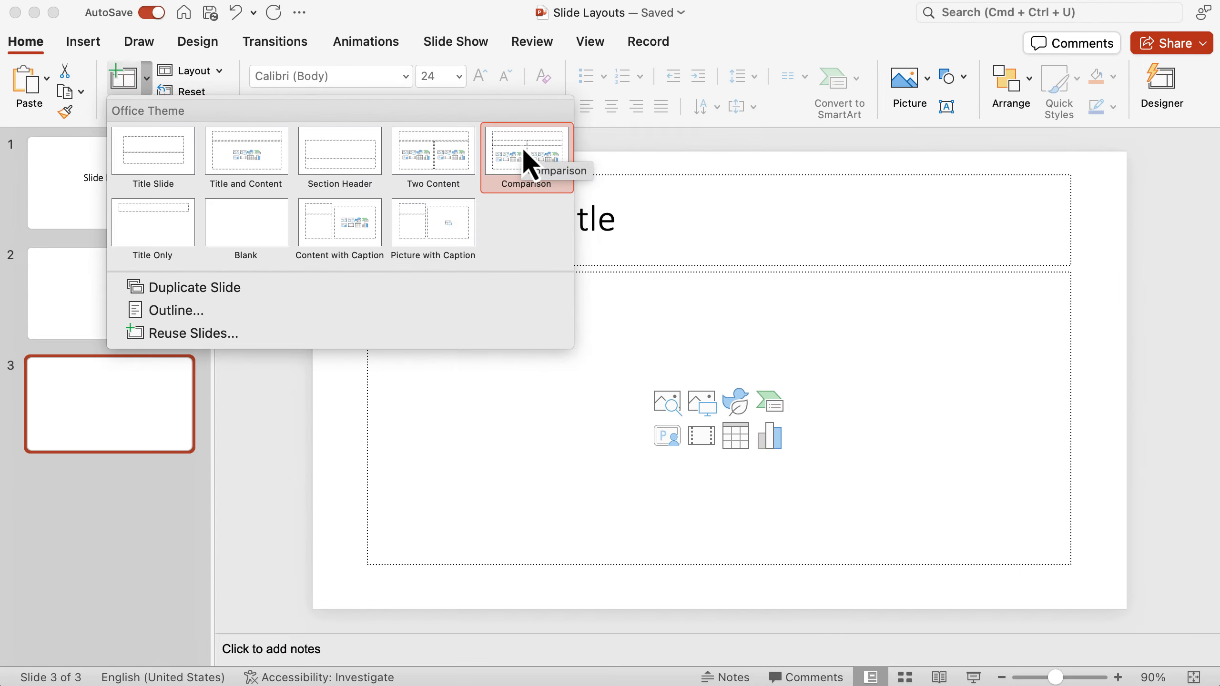
pyautogui.click(527, 151)
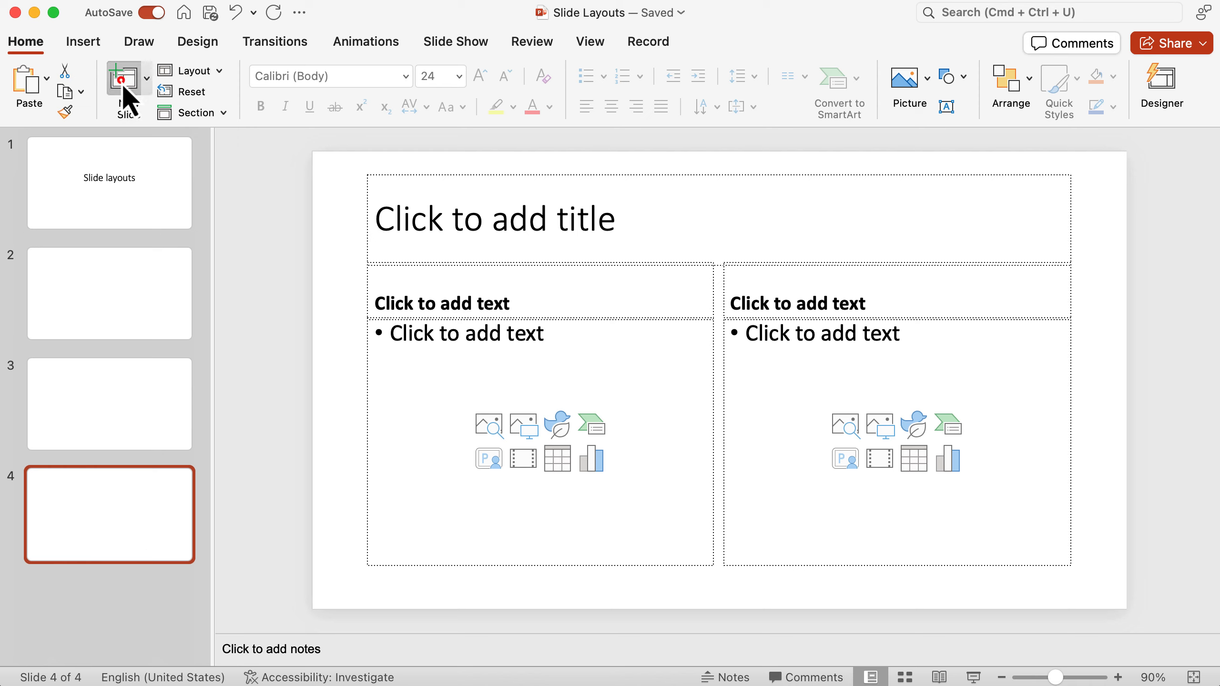
# Step: Add a fifth slide that repeats the Comparison layout
pyautogui.click(122, 86)
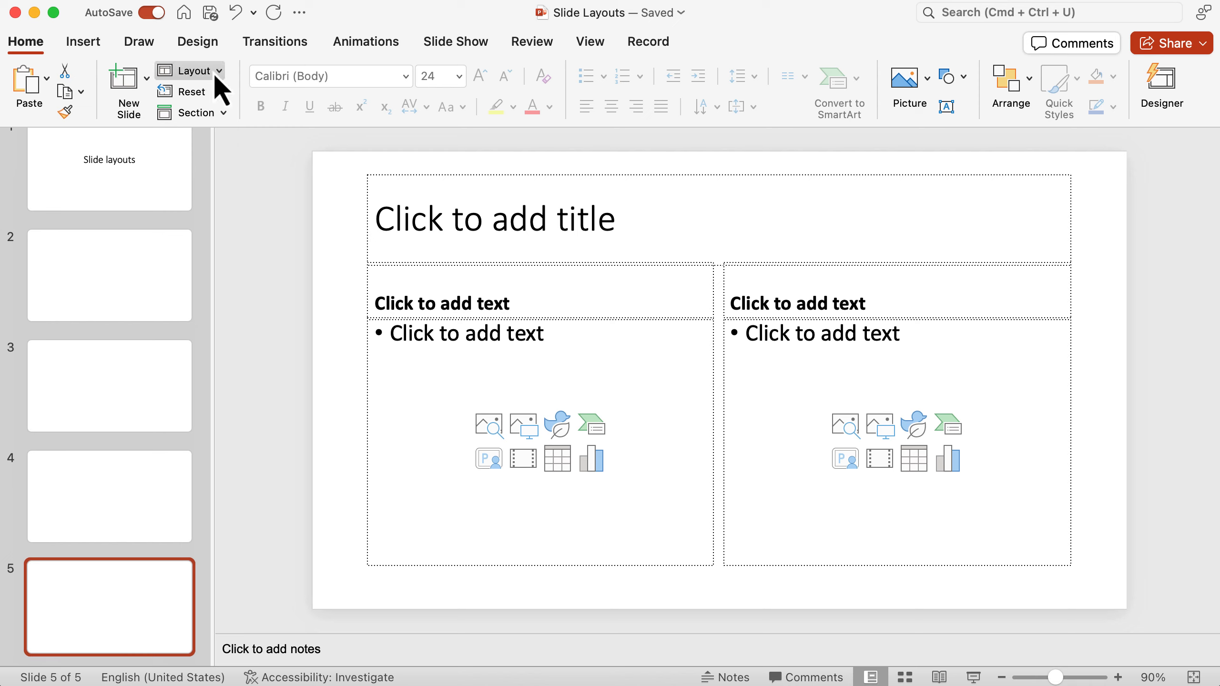
pyautogui.moveTo(189, 69)
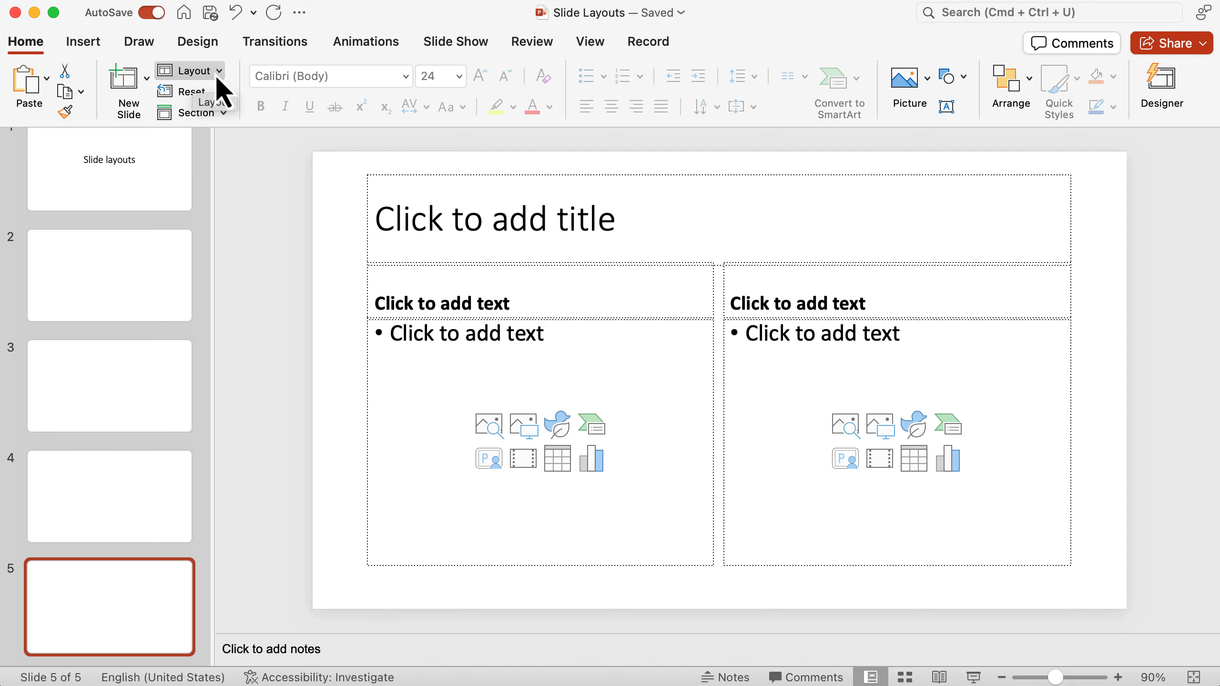
# Step: Switch slide 5's layout from Comparison to Title and Content
pyautogui.click(189, 70)
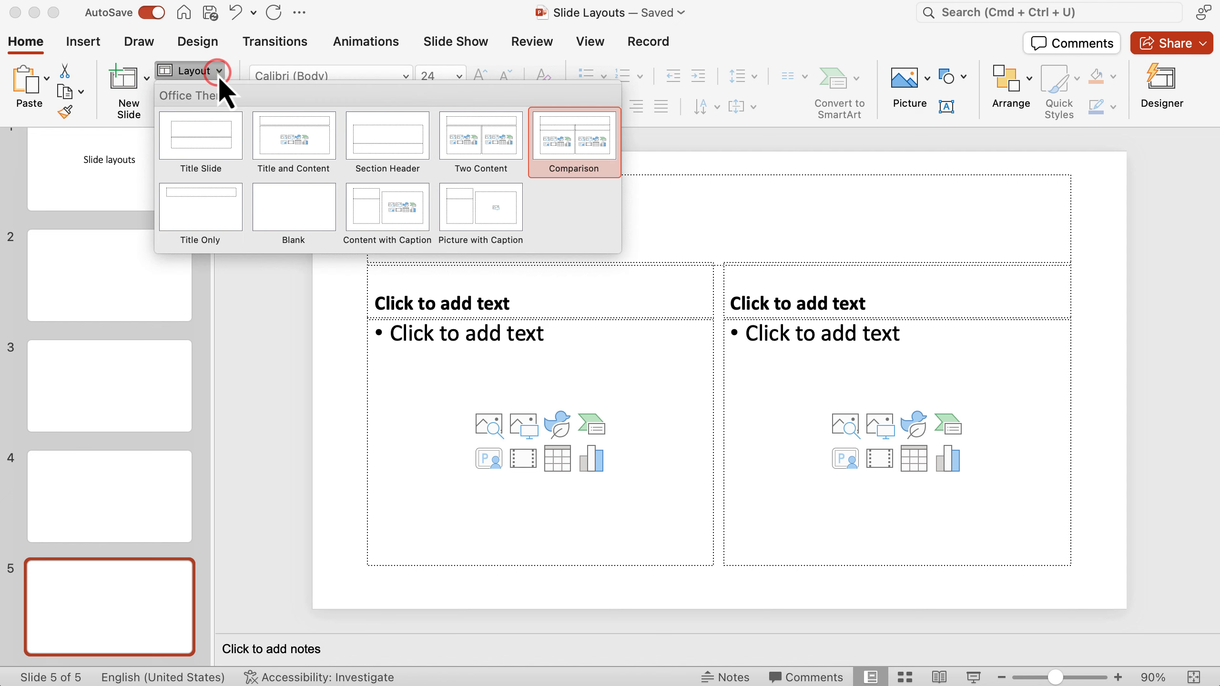
pyautogui.moveTo(293, 206)
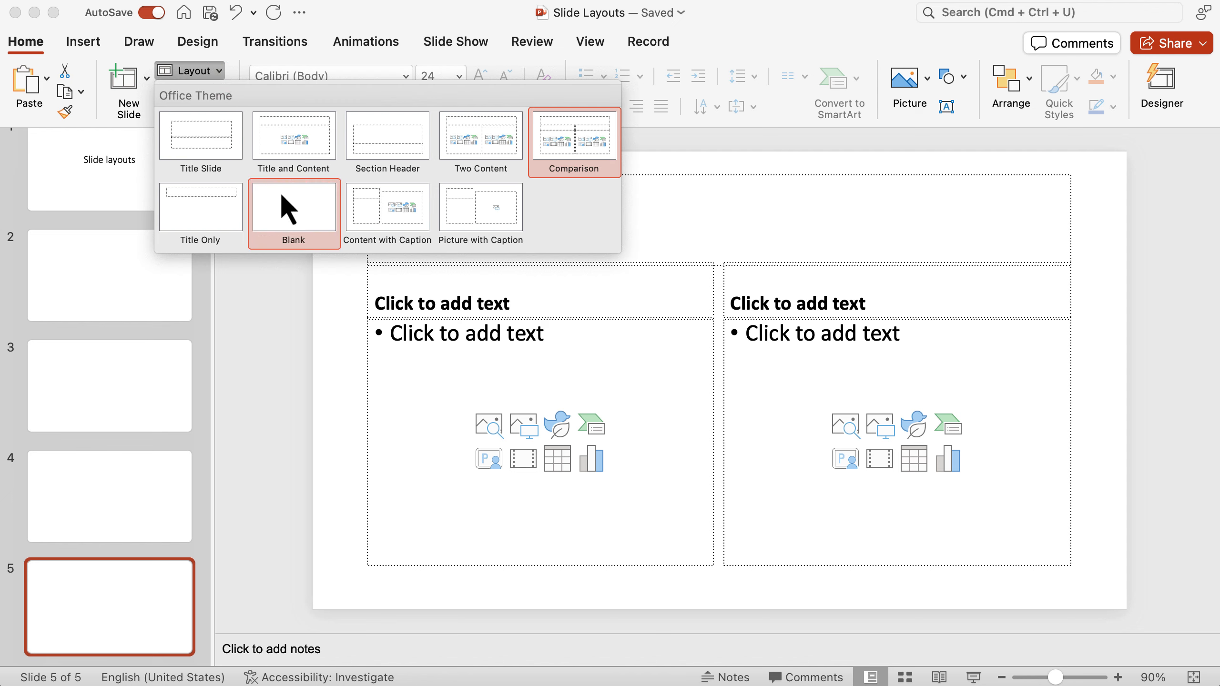
pyautogui.moveTo(377, 230)
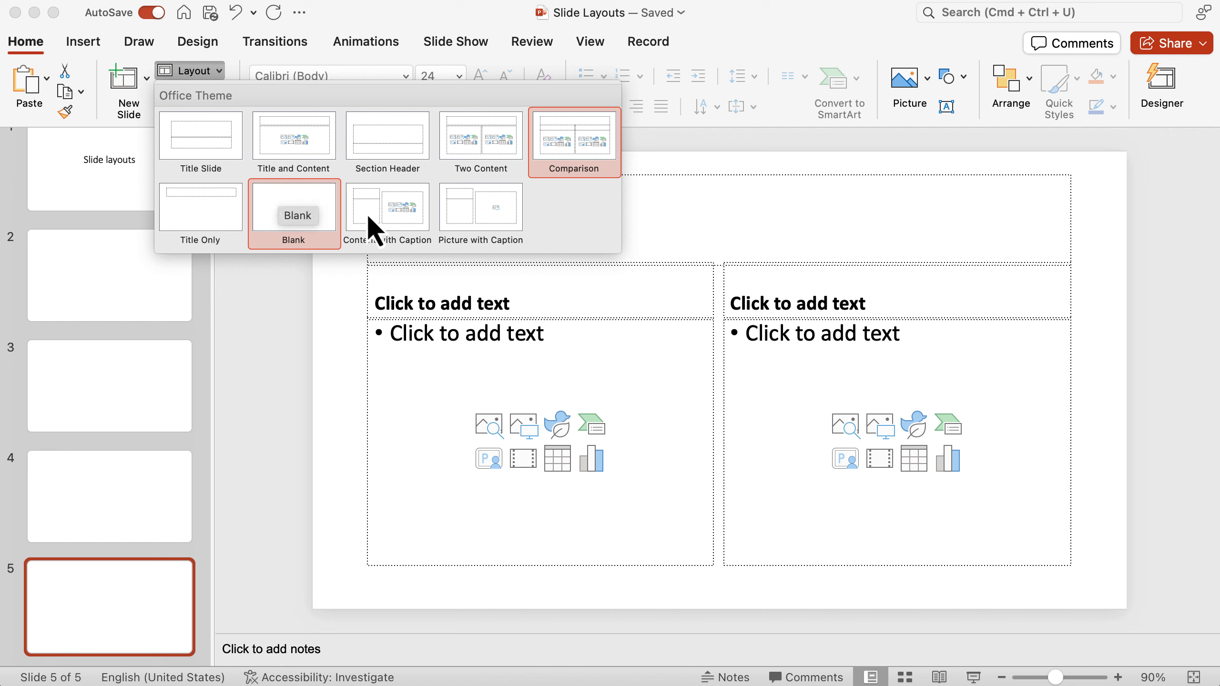
pyautogui.moveTo(554, 180)
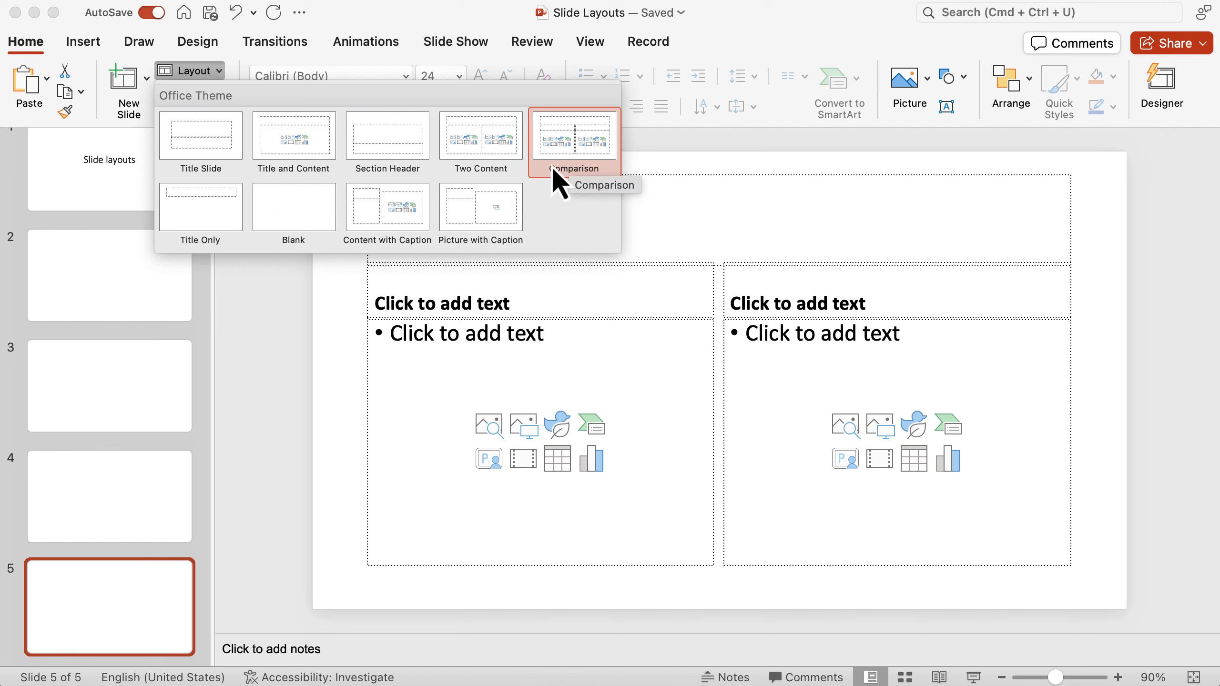
pyautogui.click(294, 136)
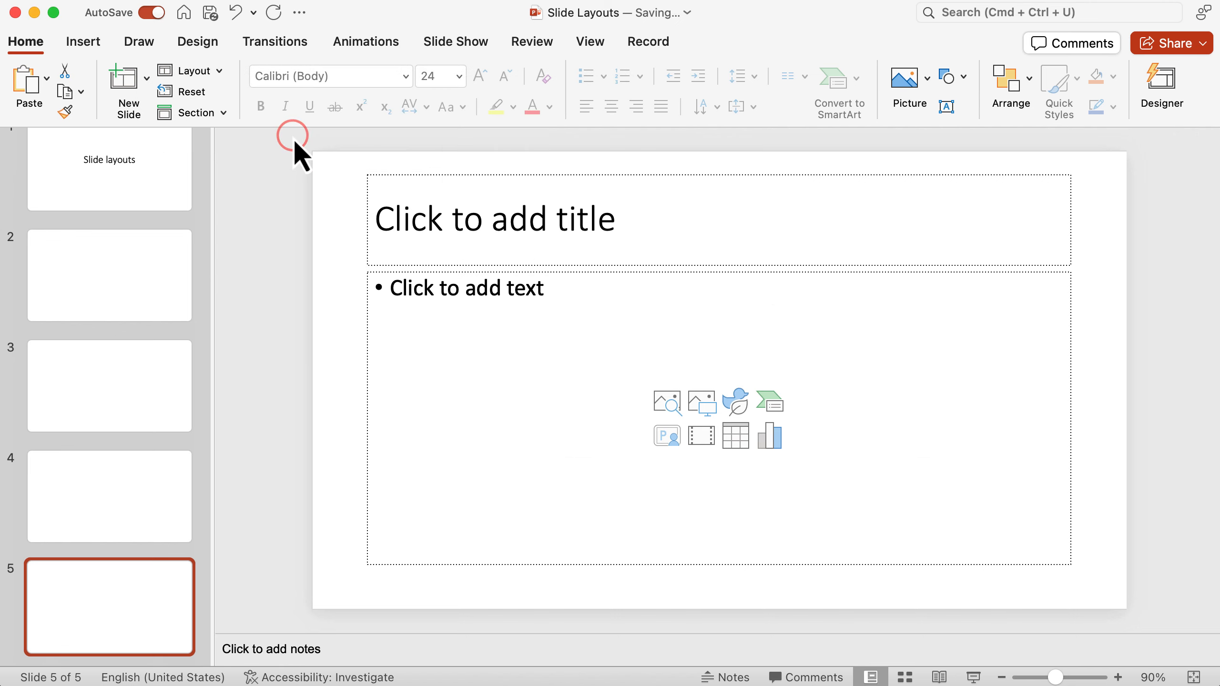